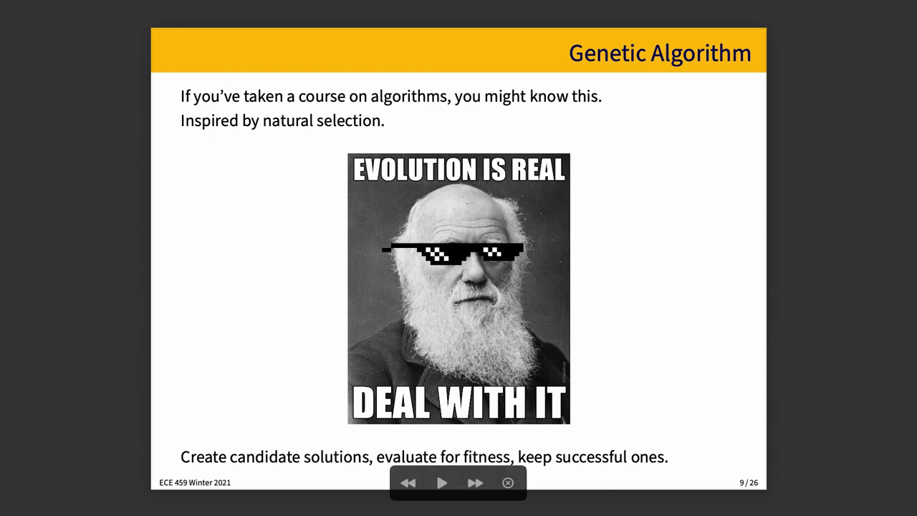
# Advance the deck to slide 12, 'Does Google Maps Work Like This?'.
pyautogui.click(475, 481)
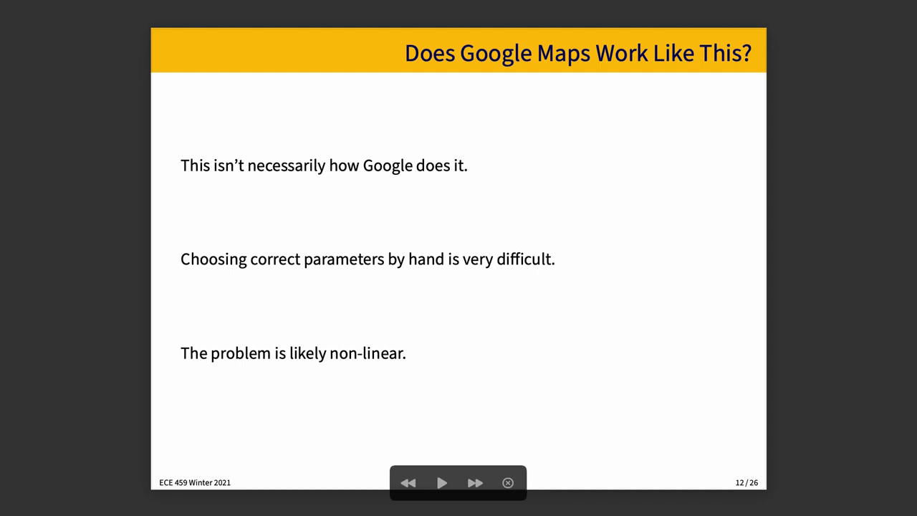
pyautogui.click(476, 482)
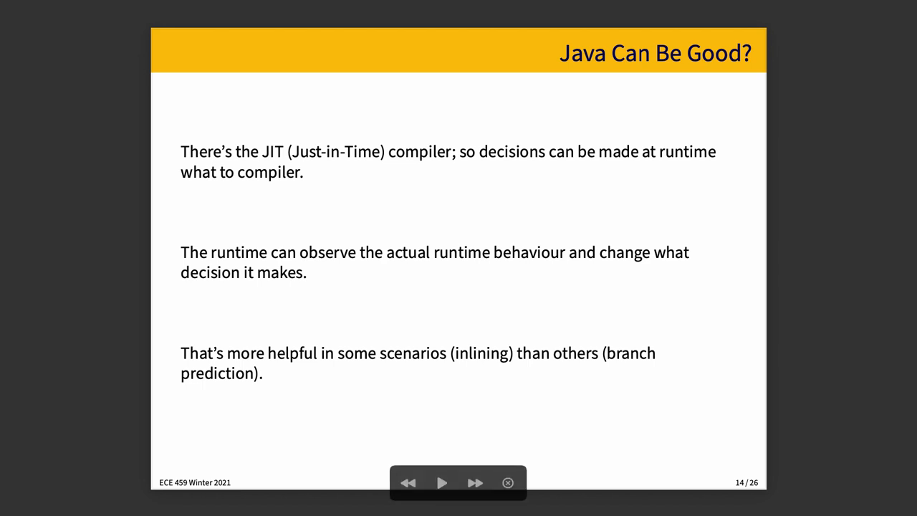
# Advance past slide 14, 'Java Can Be Good?', to the next slide.
pyautogui.click(475, 482)
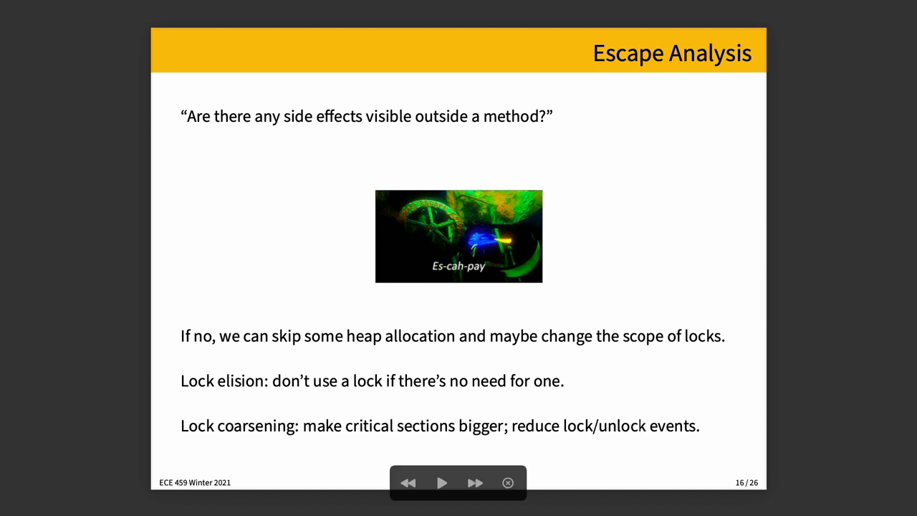
# Advance past slide 16, 'Escape Analysis', toward the Precompiled slide.
pyautogui.click(476, 482)
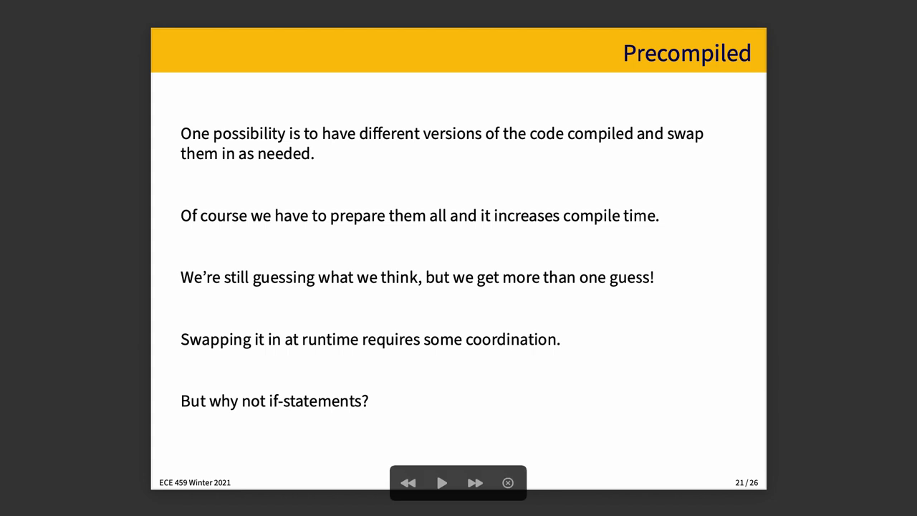
# Advance from slide 21, 'Precompiled', to slide 22, 'Code Generation'.
pyautogui.click(476, 481)
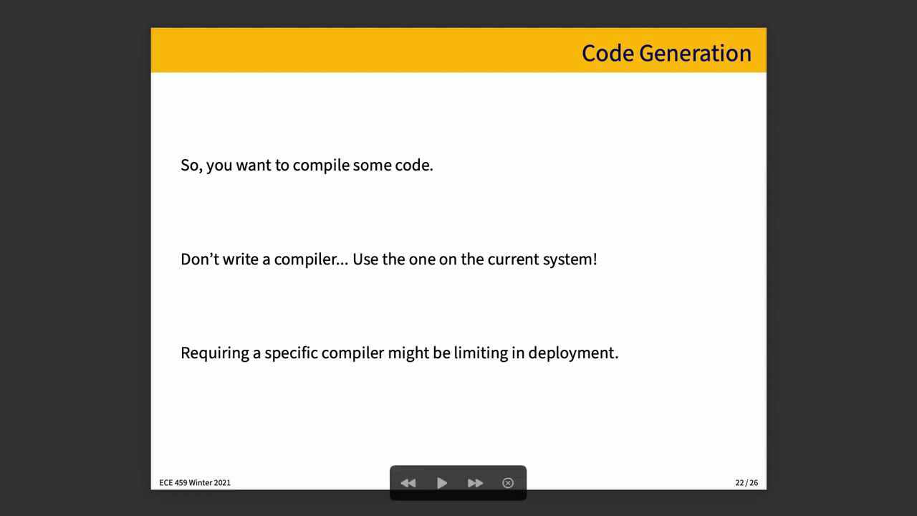
# Advance past slide 22, 'Code Generation', toward the 'Does it Work?' results slide.
pyautogui.click(475, 482)
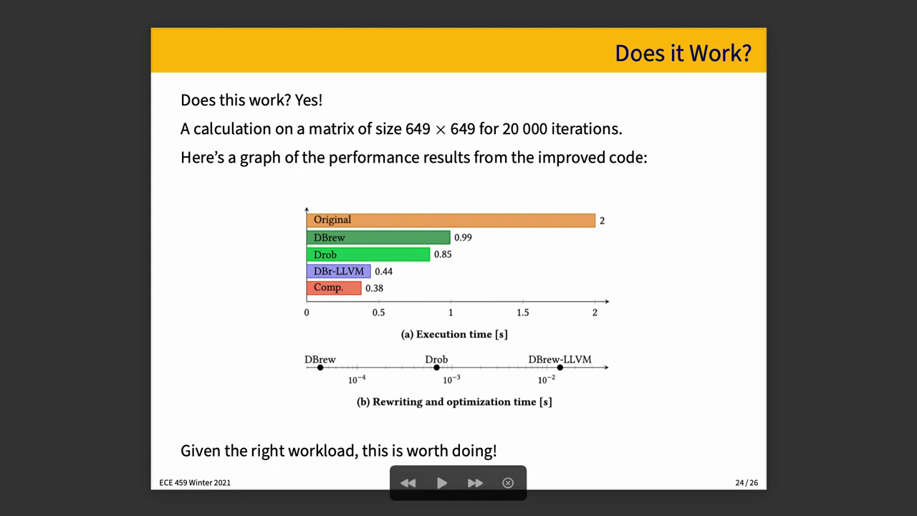
# Advance from the 'Does it Work?' slide to slide 25, 'Unfortunately...'.
pyautogui.click(475, 481)
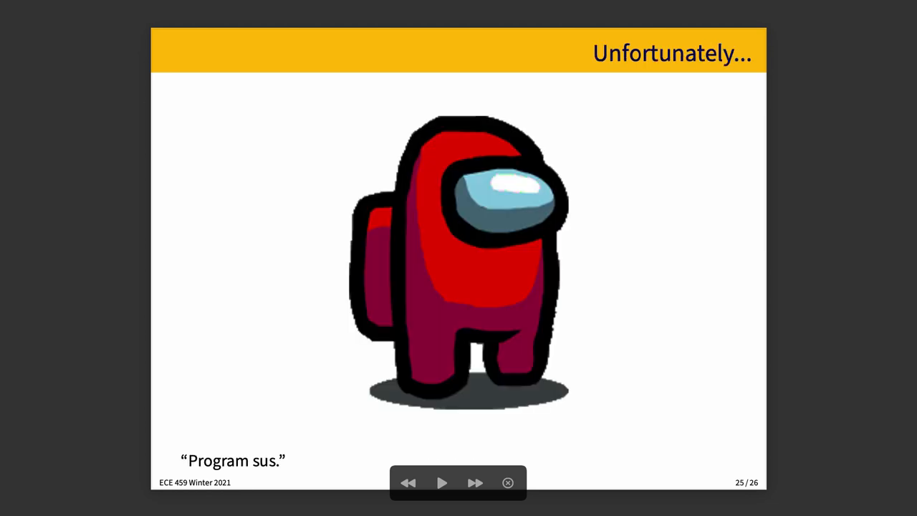
pyautogui.click(476, 481)
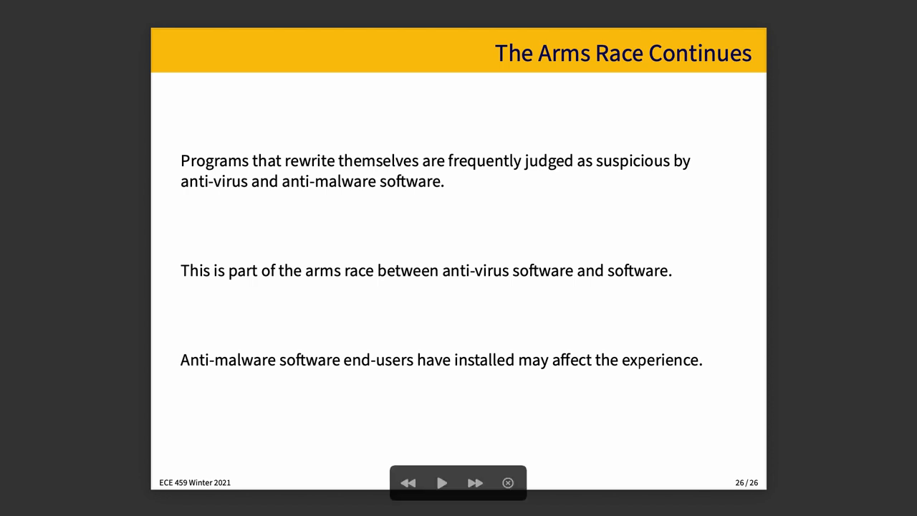